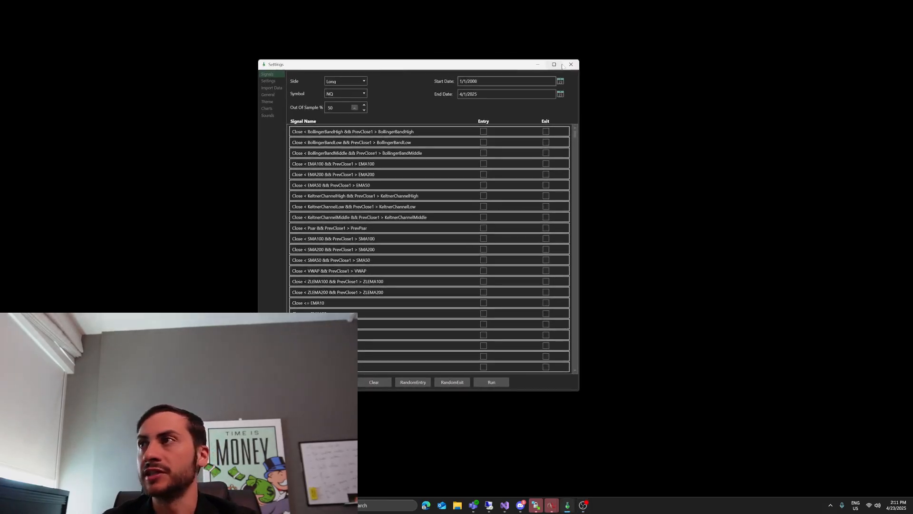
Maximize the Settings window and select the End Date field of the 1/1/2008–4/1/2025 range.
click(558, 64)
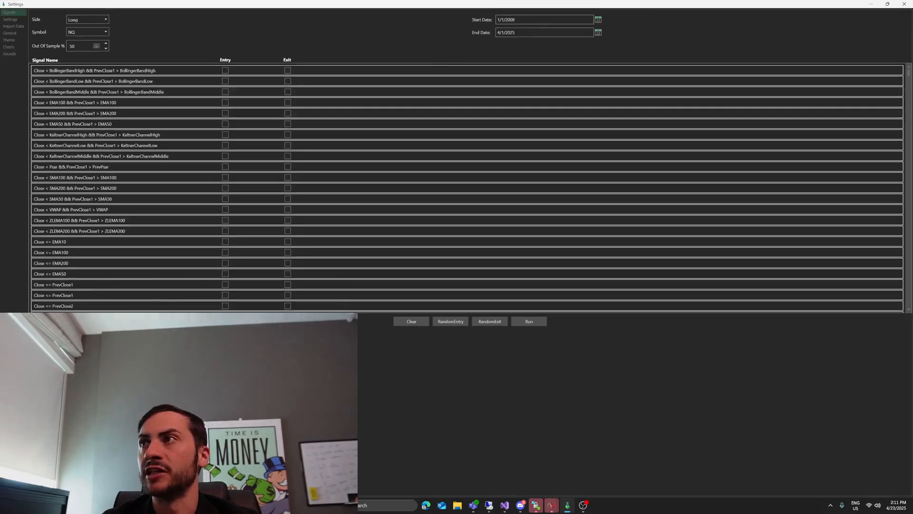
click(541, 32)
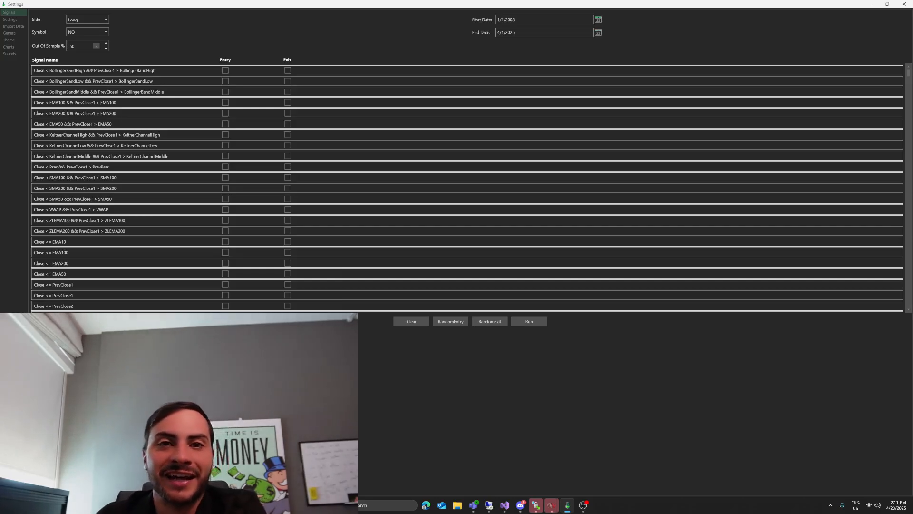
mouse_move(337, 18)
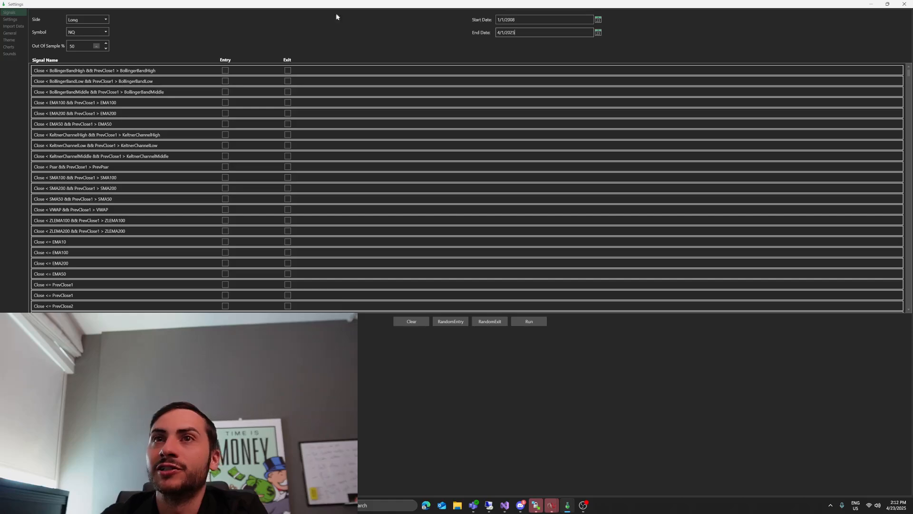
Tick BollingerBandHigh, EMA100, KeltnerChannelHigh and SMA100 crossovers as entry signals.
click(225, 71)
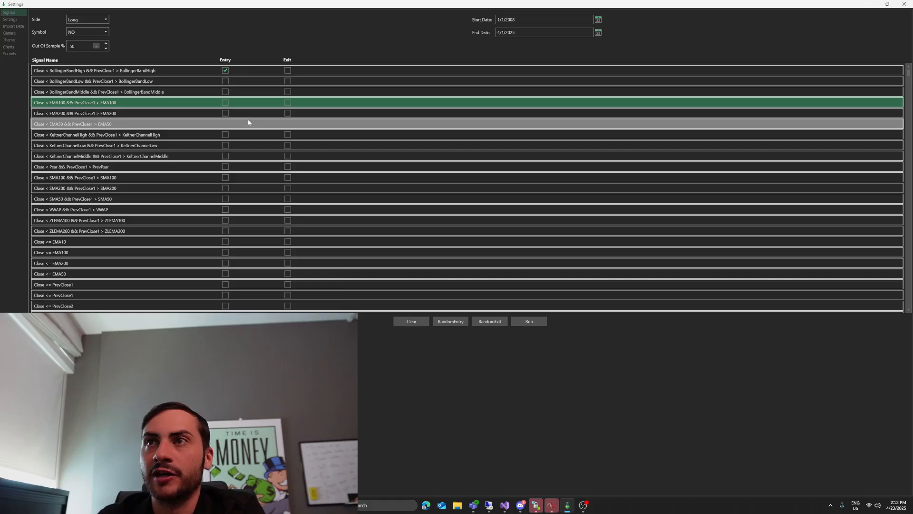
click(225, 103)
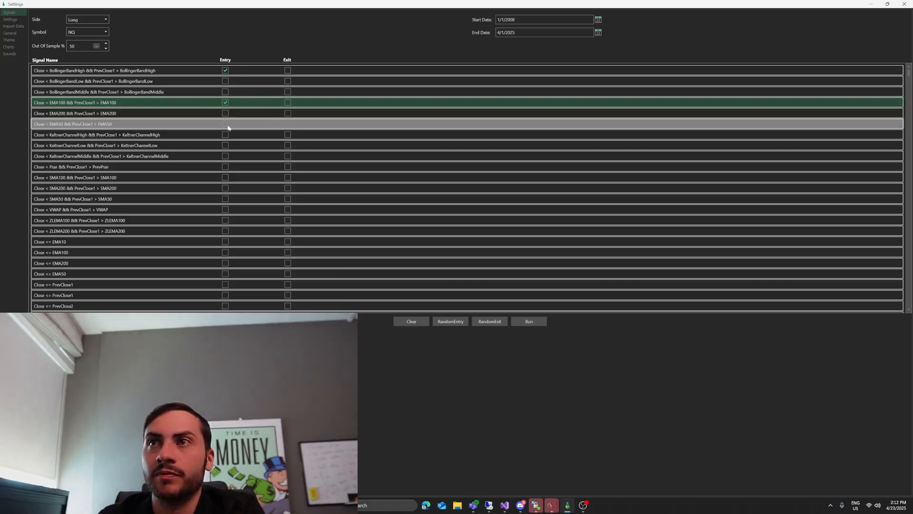
click(225, 135)
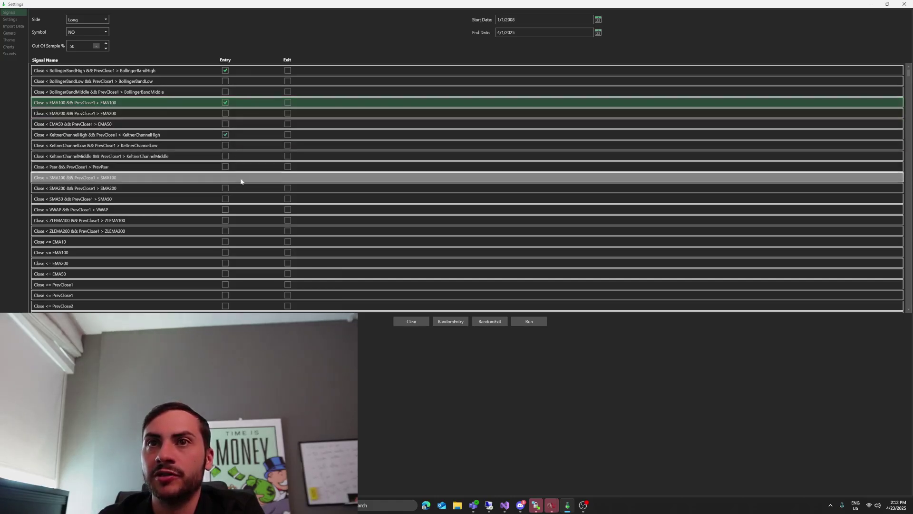
click(225, 177)
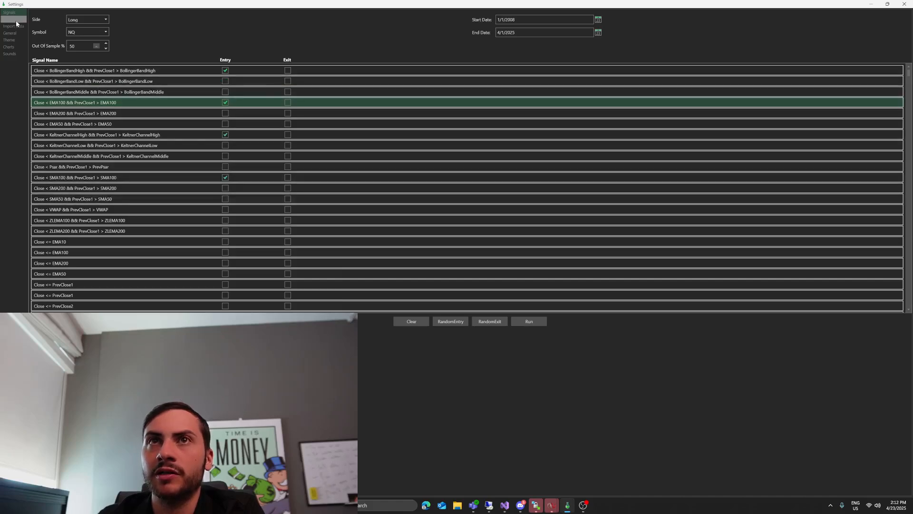
click(8, 15)
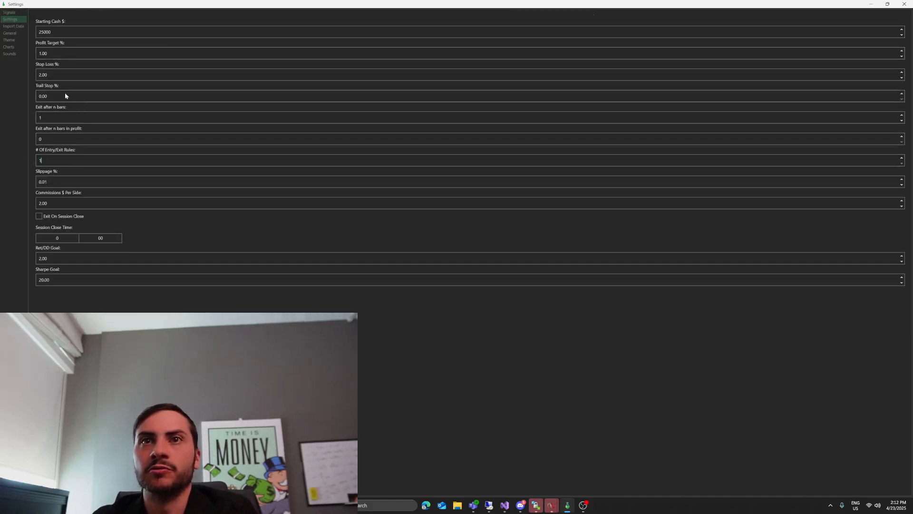
click(10, 9)
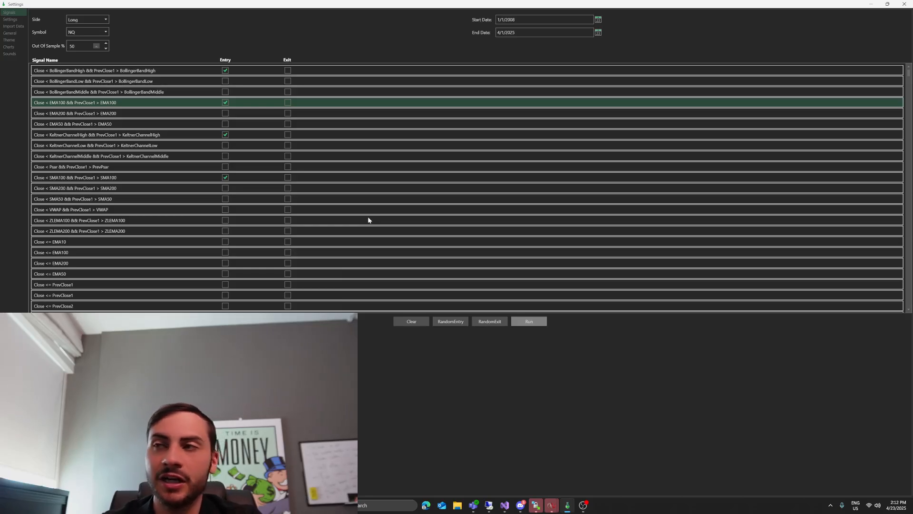
Run the strategy generation, producing a 2008–2025 equity curve with about $13,076 net profit.
click(529, 321)
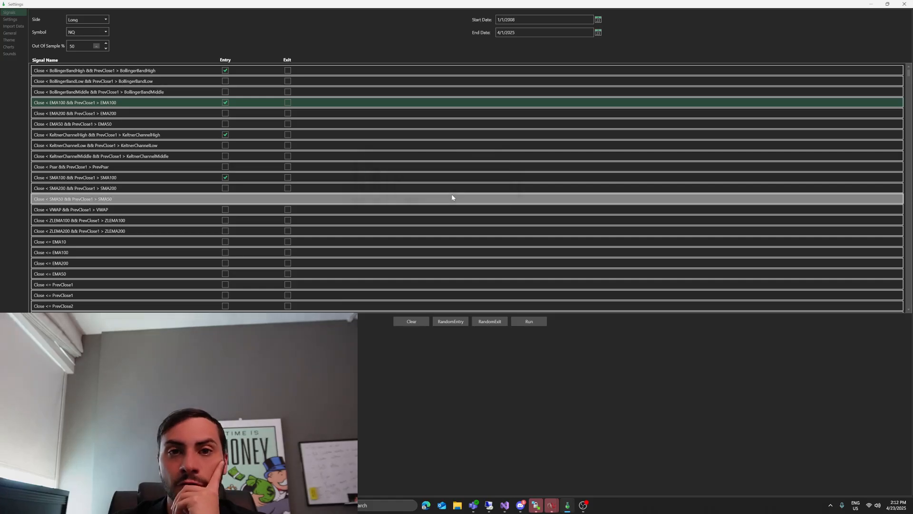
click(529, 322)
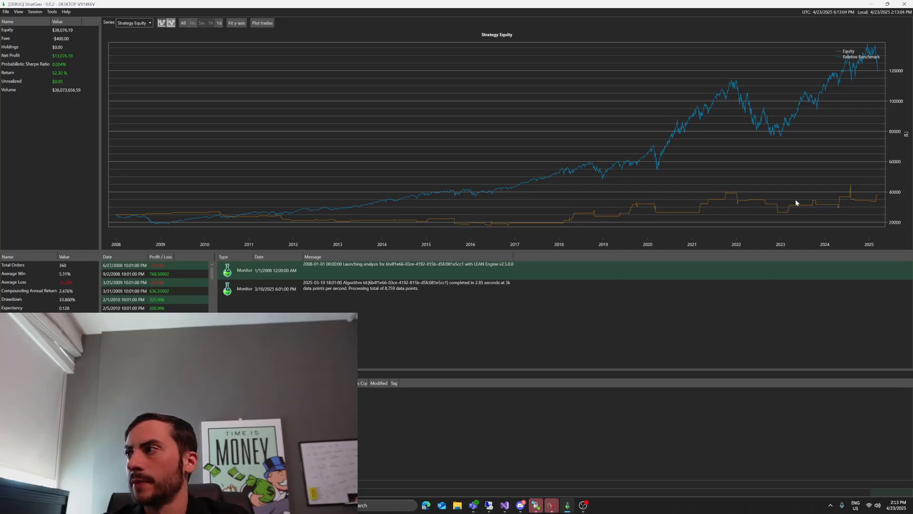
mouse_move(568, 504)
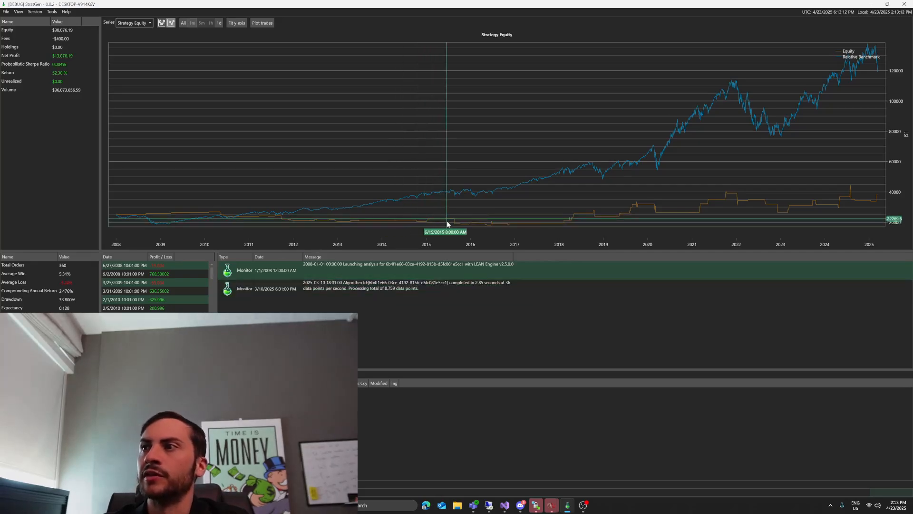
mouse_move(592, 167)
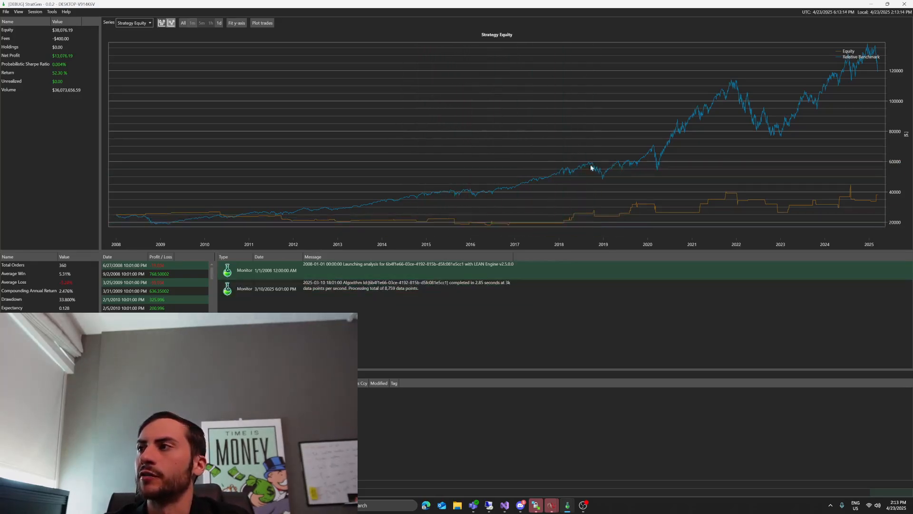
mouse_move(614, 129)
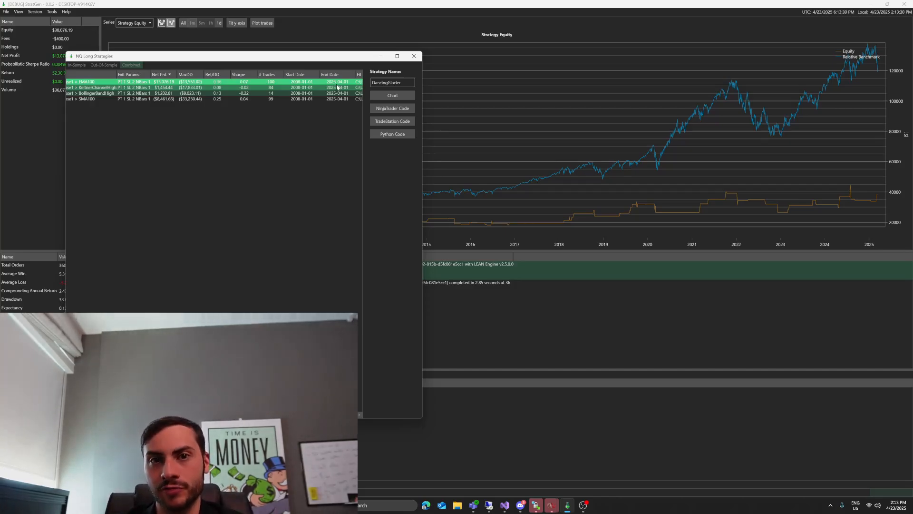
Reposition the settings window to reveal the ranked strategy list with EMA100 on top.
drag(94, 55, 191, 109)
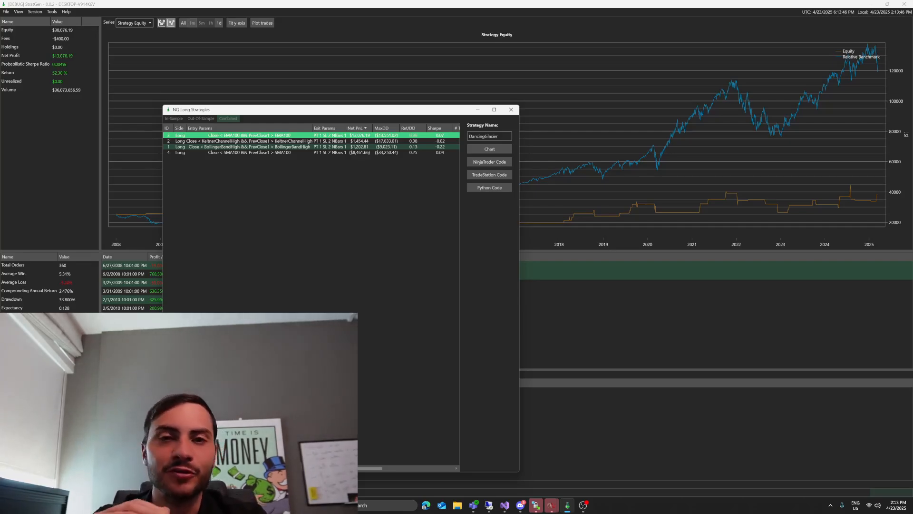
mouse_move(541, 259)
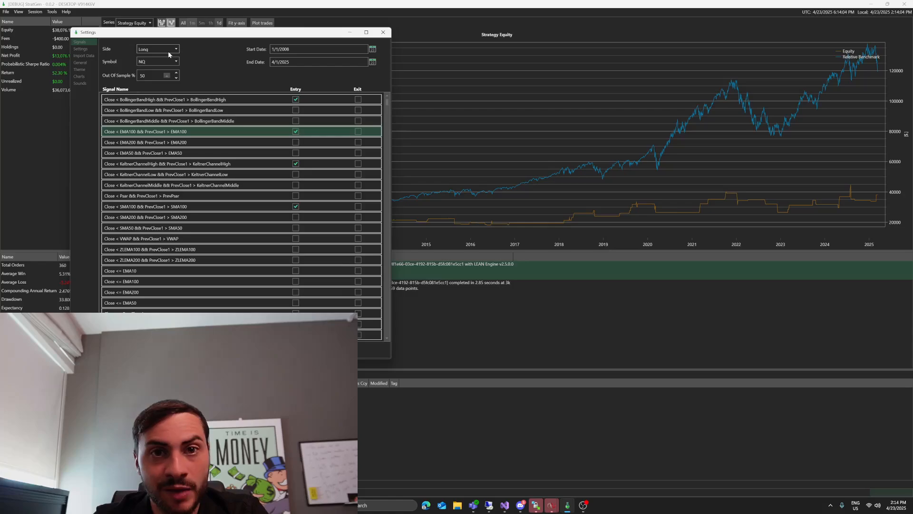
Move the settings window aside to show the dozens of generated strategies, FlyingStorm selected.
drag(233, 32, 272, 54)
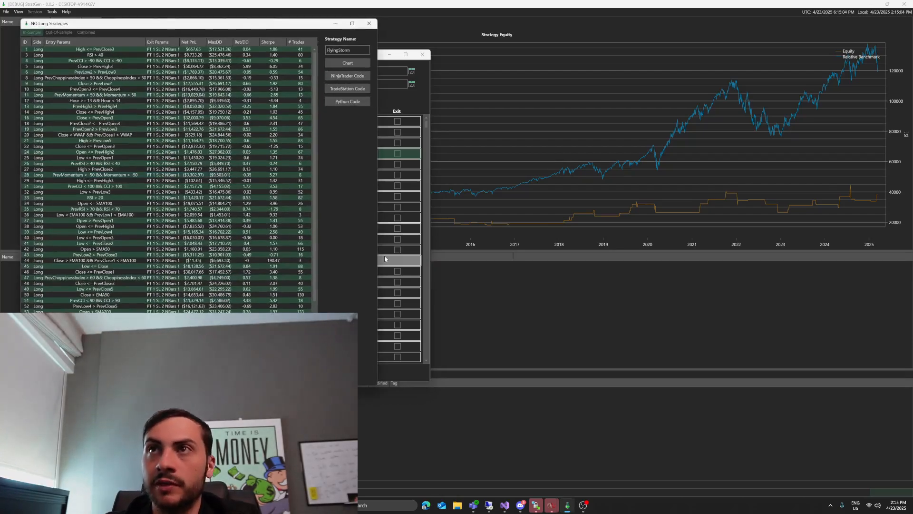
Sort Combined results by Ret/DD so Hammer > 0 ranks first, then reopen generation settings.
click(85, 34)
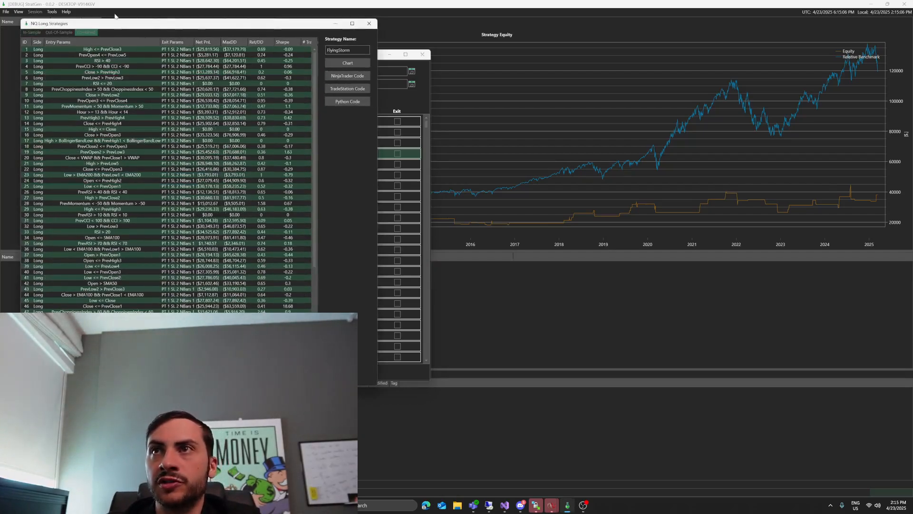
click(270, 42)
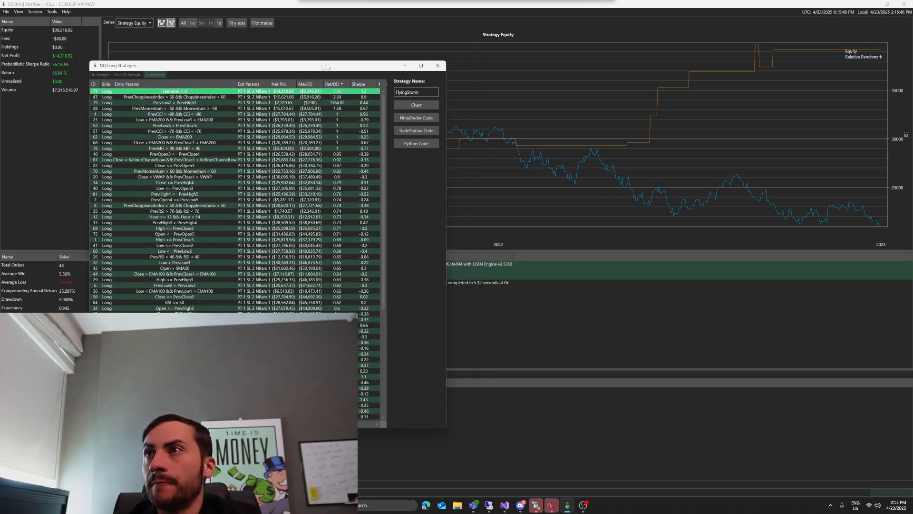
click(438, 65)
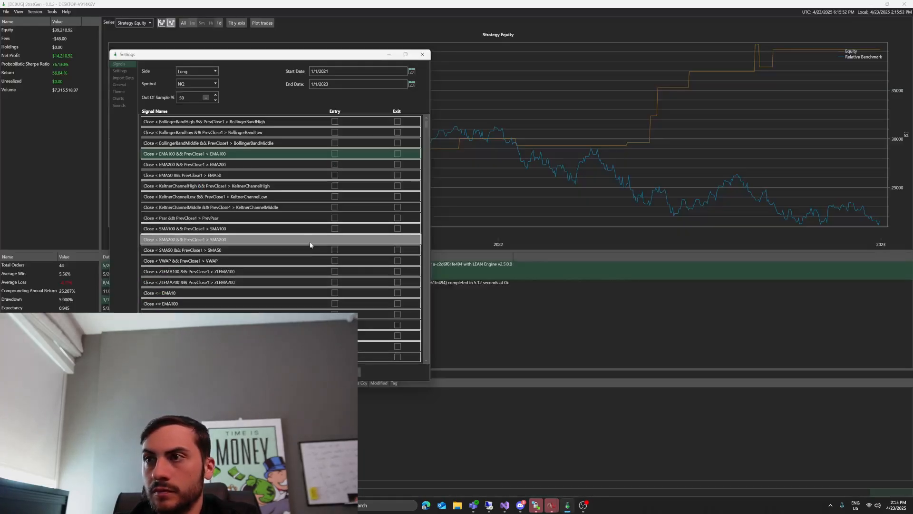
Select only Hammer > 0 as the entry and run the 1/1/2023–1/1/2025 out-of-sample test.
scroll(down, 3)
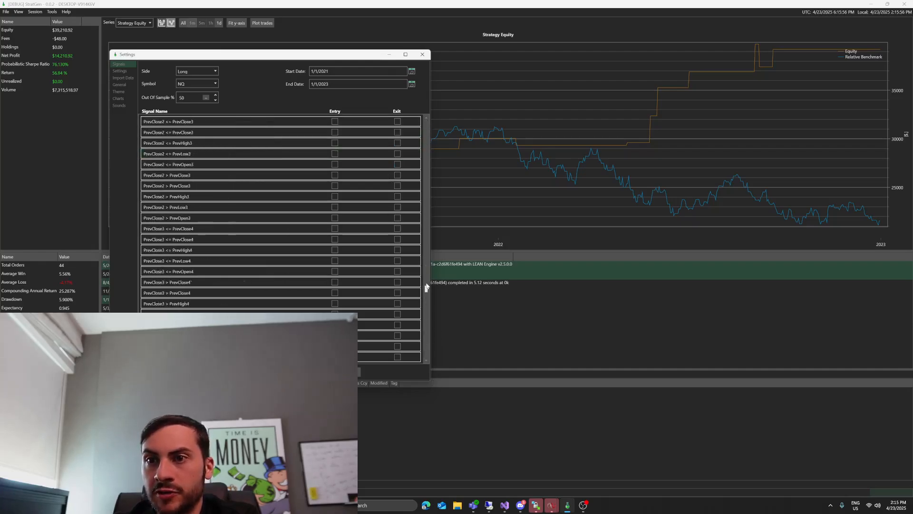
scroll(down, 3)
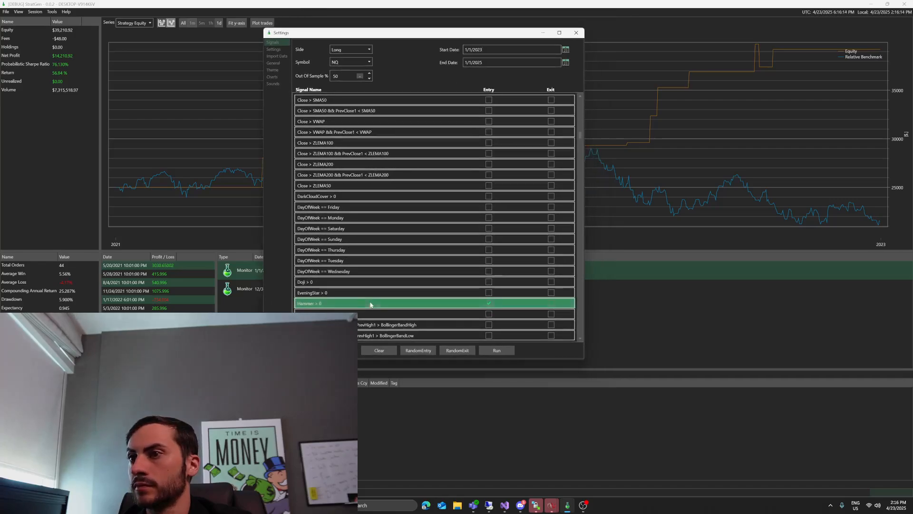
click(489, 304)
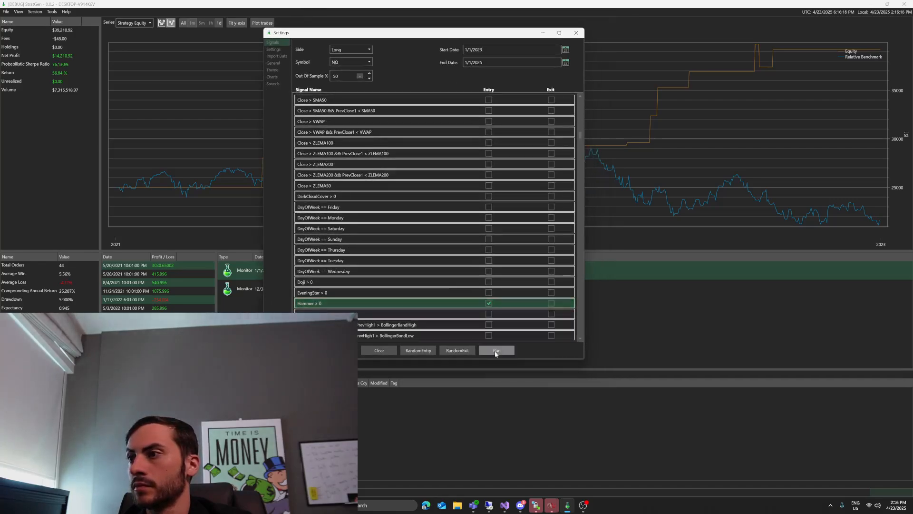
click(497, 350)
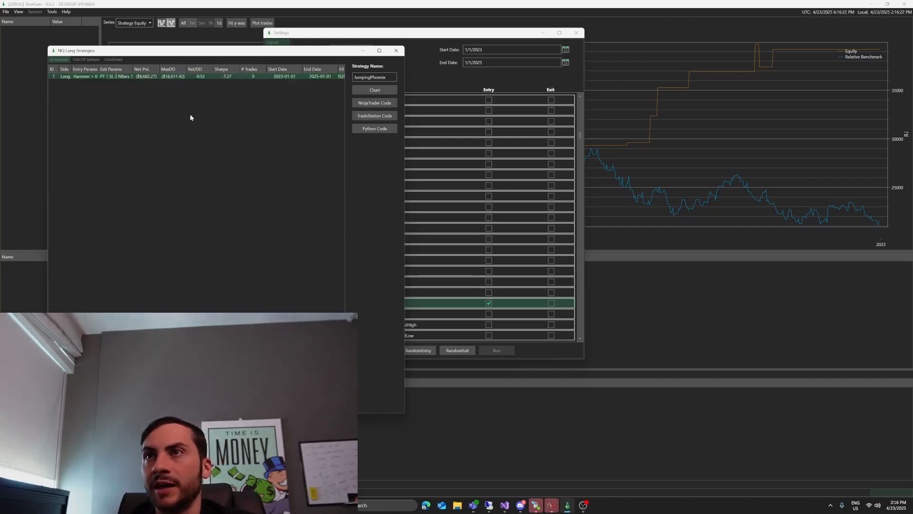
Chart JumpingPhoenix's equity, showing capital collapsing over 2023–2025 with about 75% drawdown.
click(113, 59)
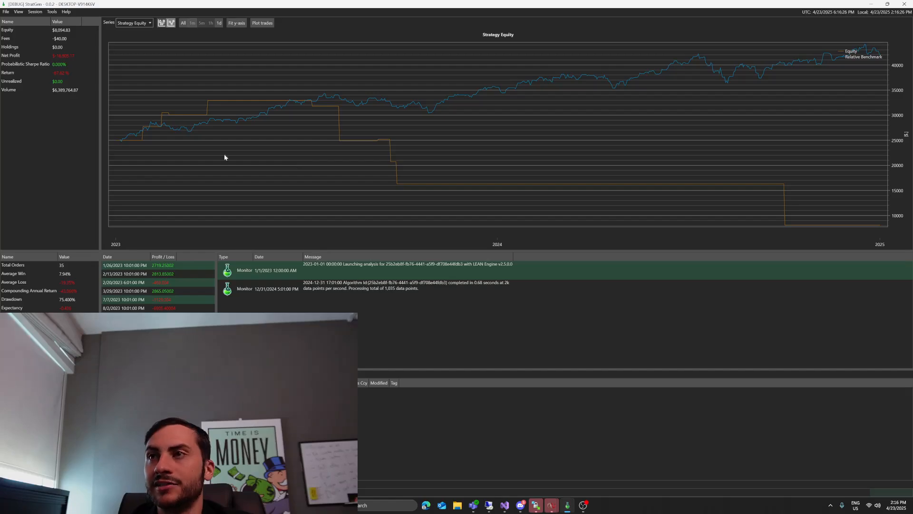
mouse_move(304, 122)
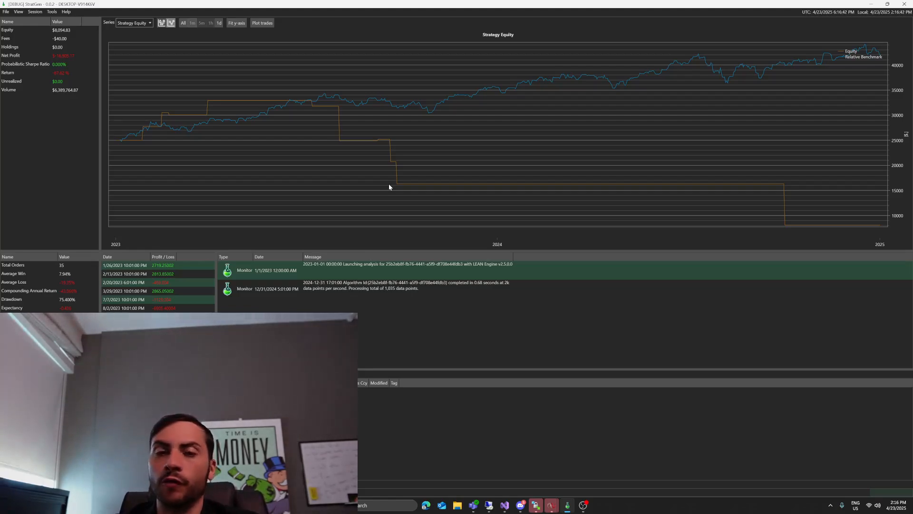
mouse_move(566, 448)
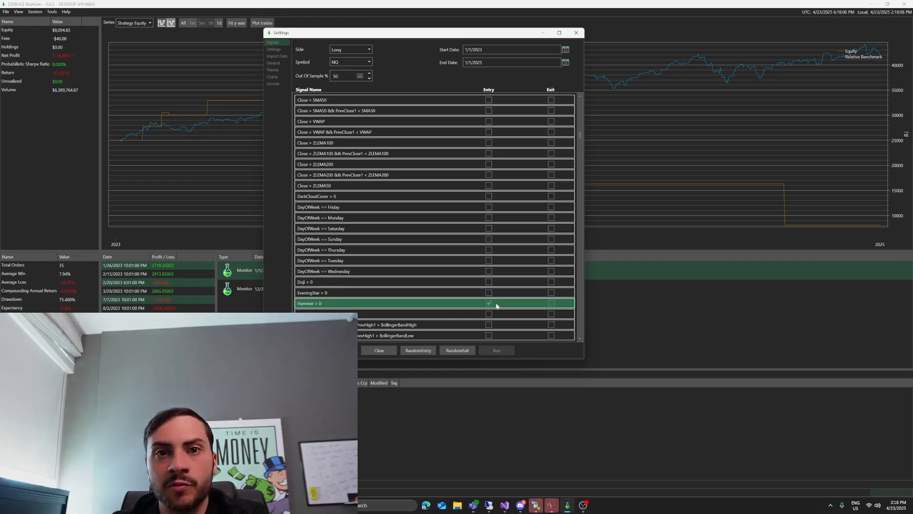
click(489, 304)
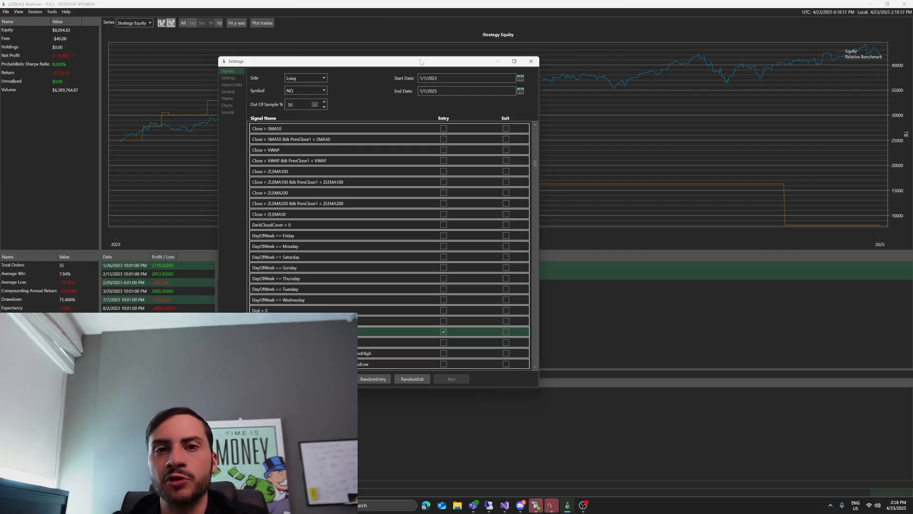
mouse_move(506, 47)
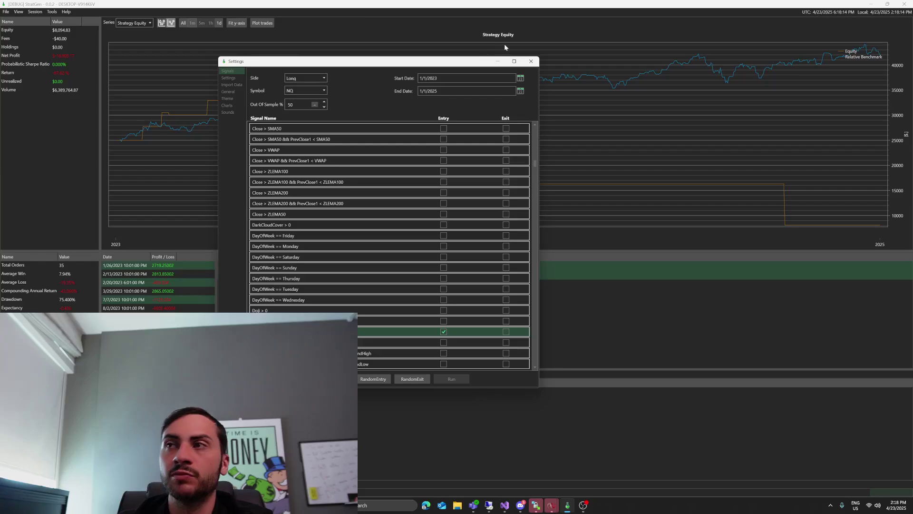